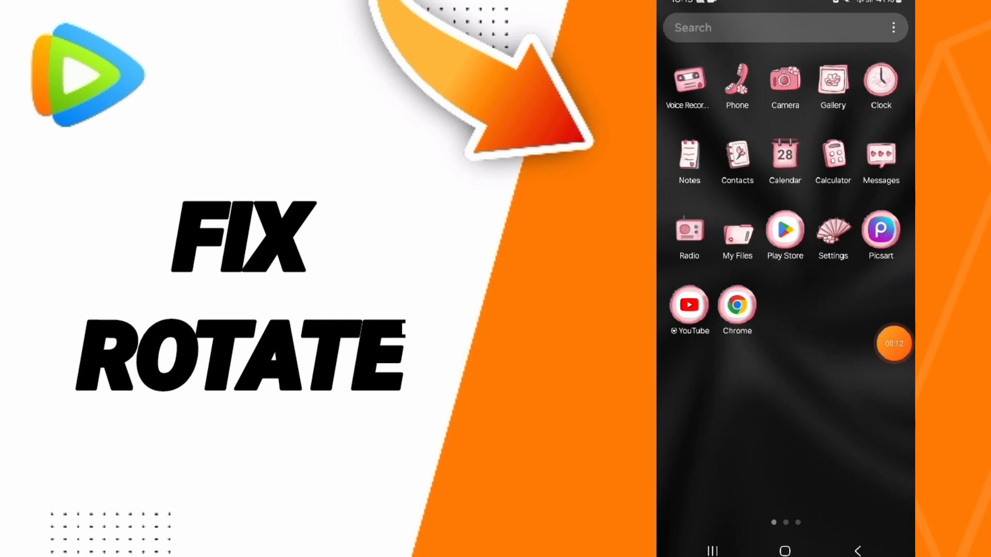
# Step: Open Settings and scroll down the category list toward Apps
pyautogui.click(833, 232)
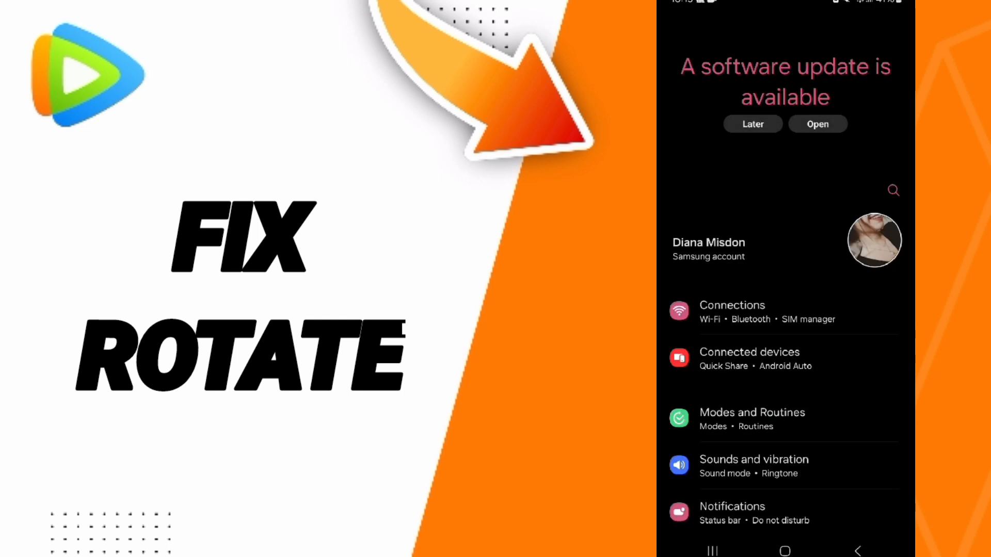
pyautogui.scroll(-3)
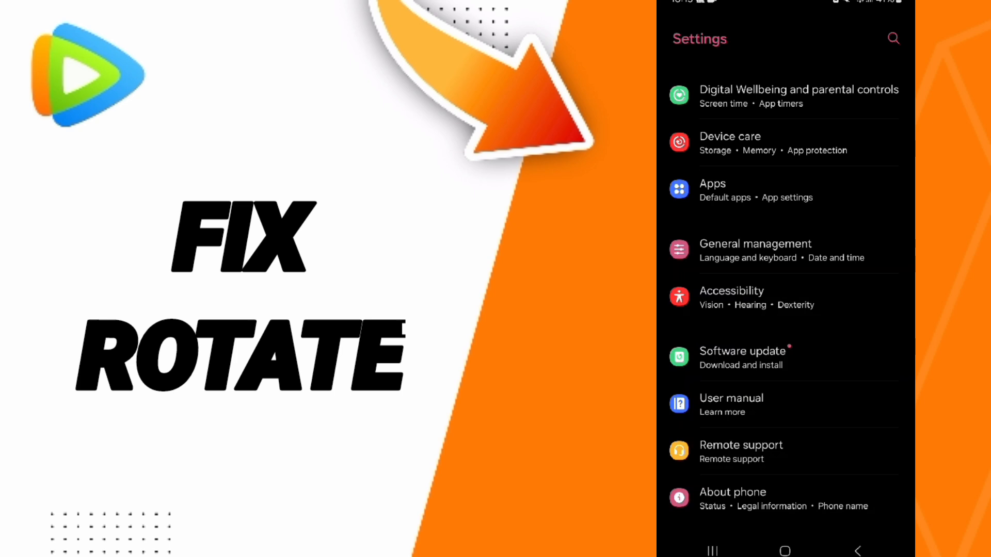
# Step: Search the installed apps for 'wet' to reach WeTV's App info page
pyautogui.click(713, 189)
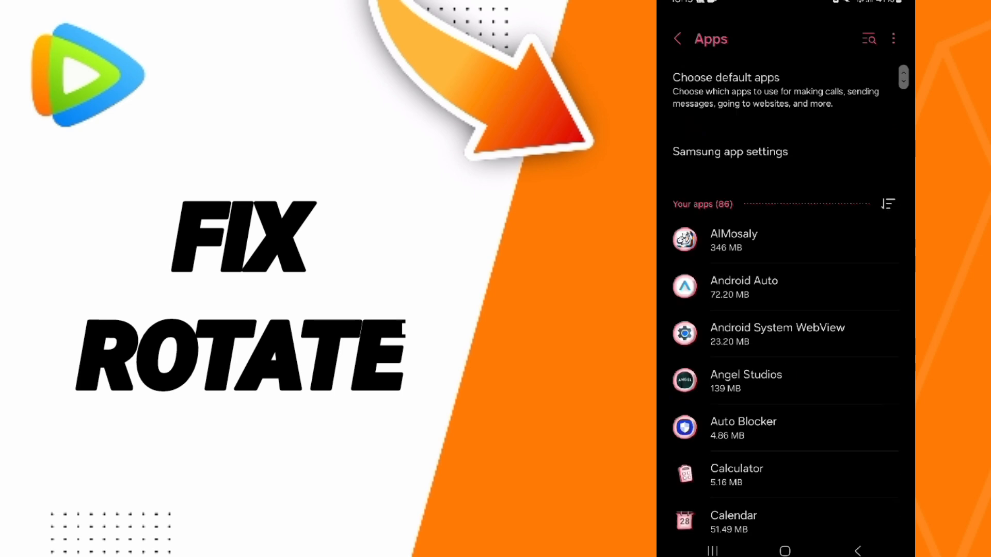
pyautogui.click(868, 38)
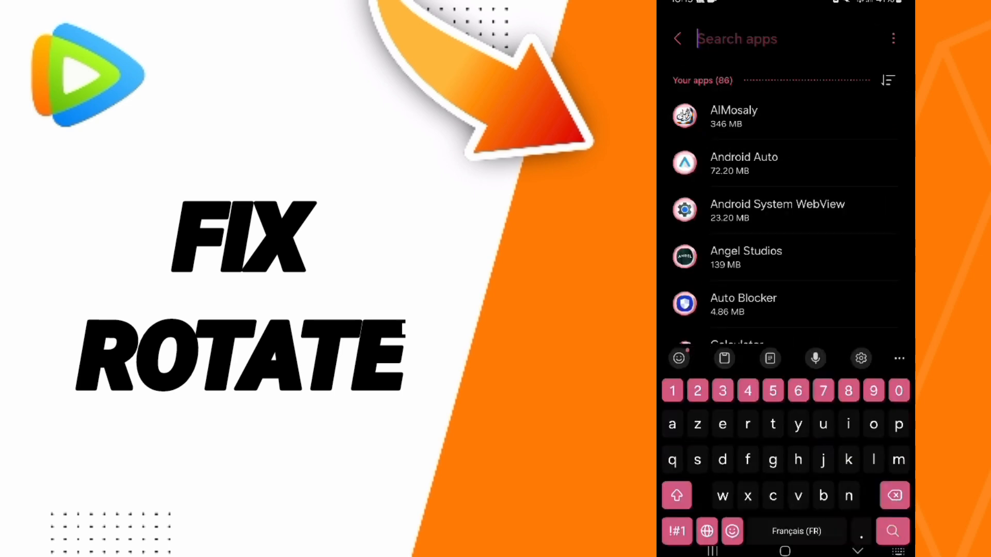
pyautogui.write('wet')
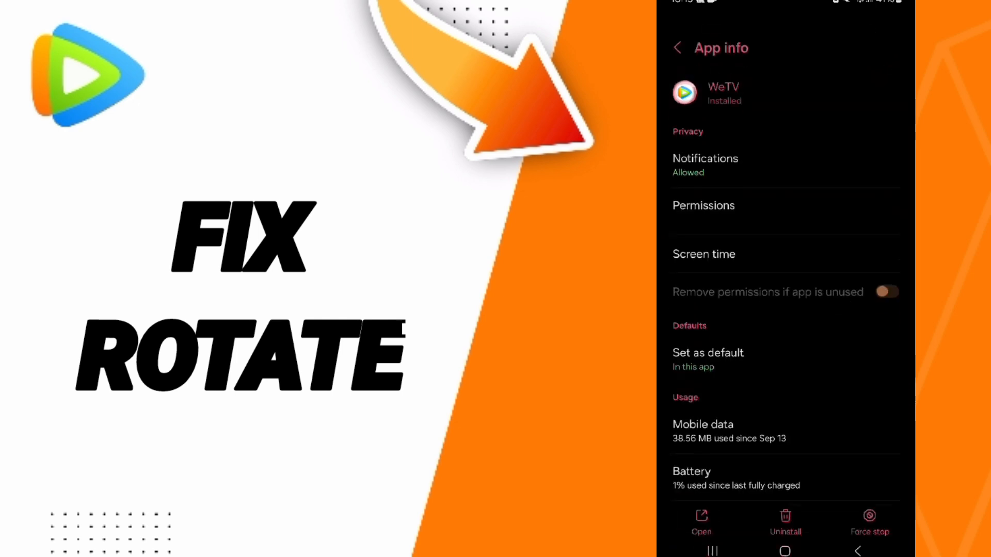
# Step: Force stop WeTV, confirm it, and open its Storage usage (256 MB used)
pyautogui.click(886, 291)
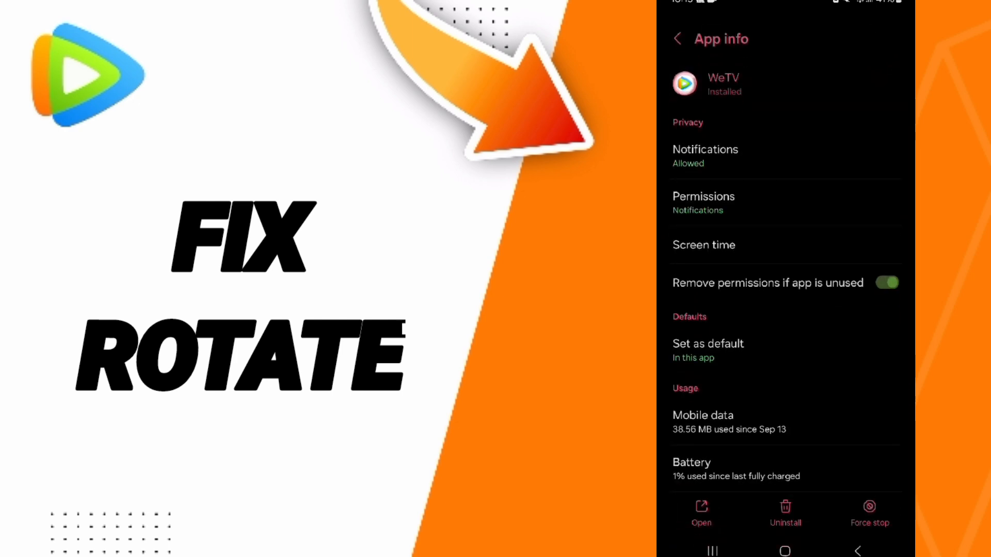
pyautogui.click(869, 513)
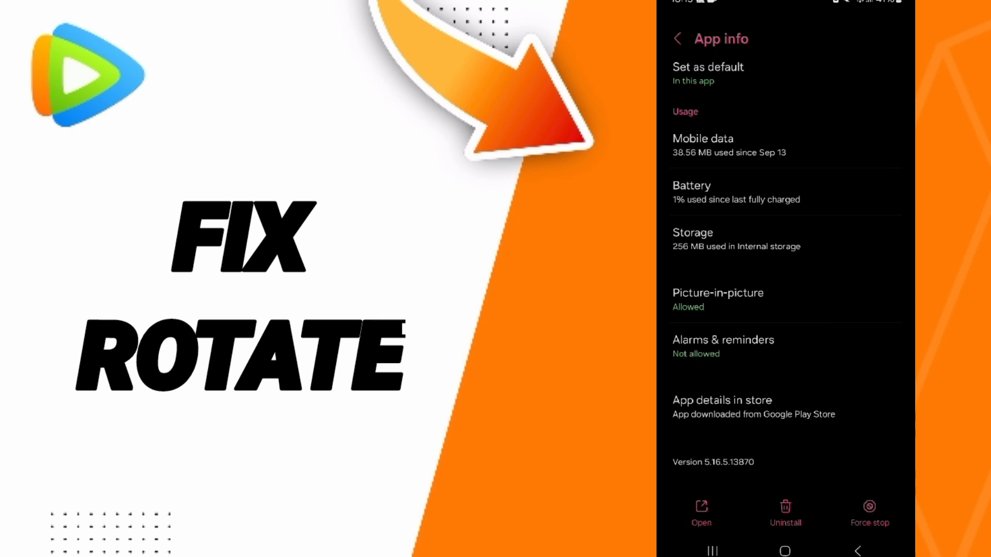
pyautogui.click(736, 239)
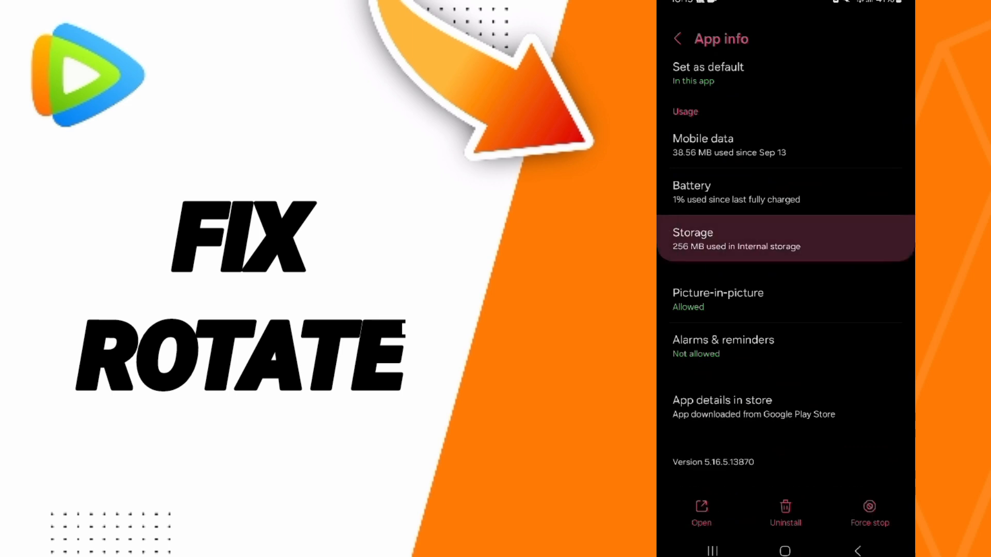
# Step: Clear WeTV's cache, then open the Play Store search page
pyautogui.click(735, 239)
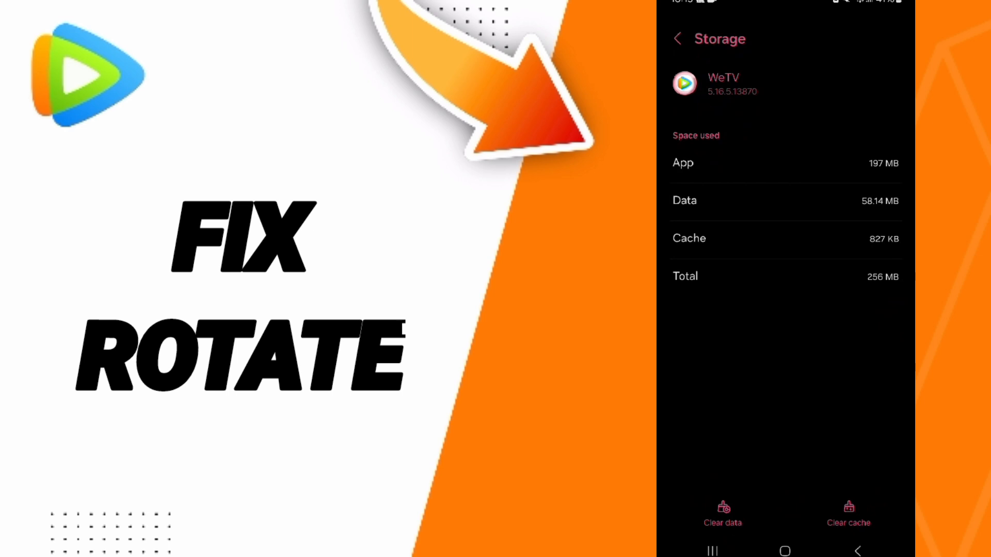
pyautogui.click(785, 551)
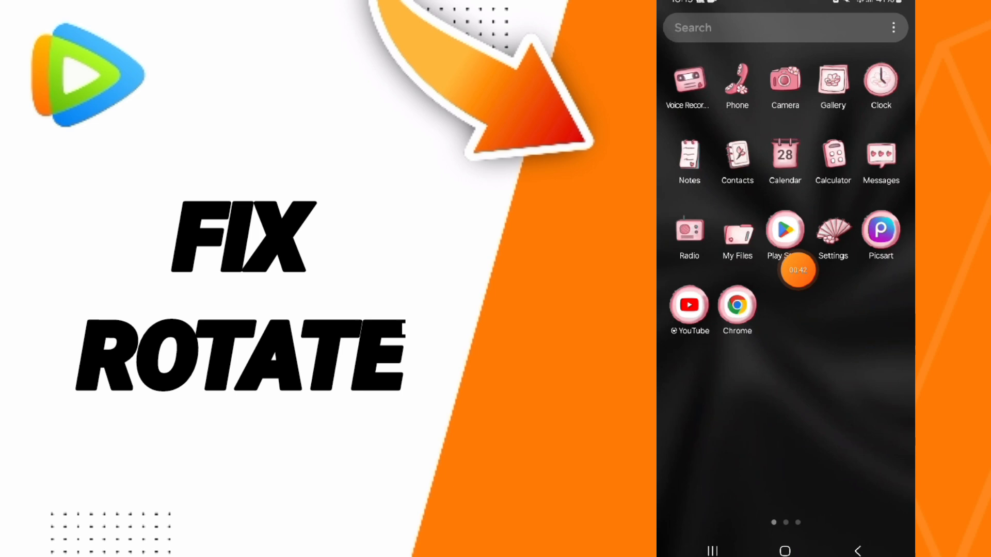
pyautogui.click(785, 229)
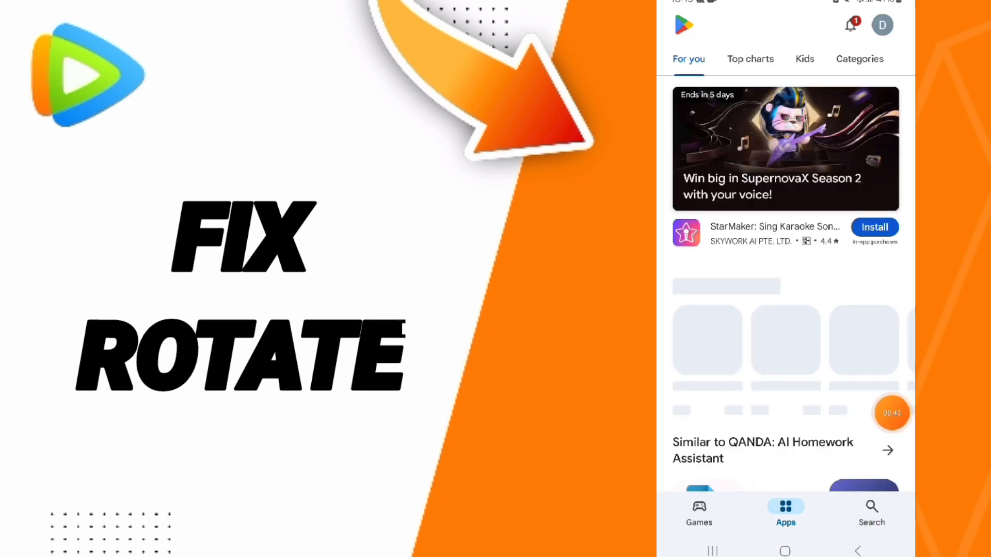
pyautogui.click(872, 512)
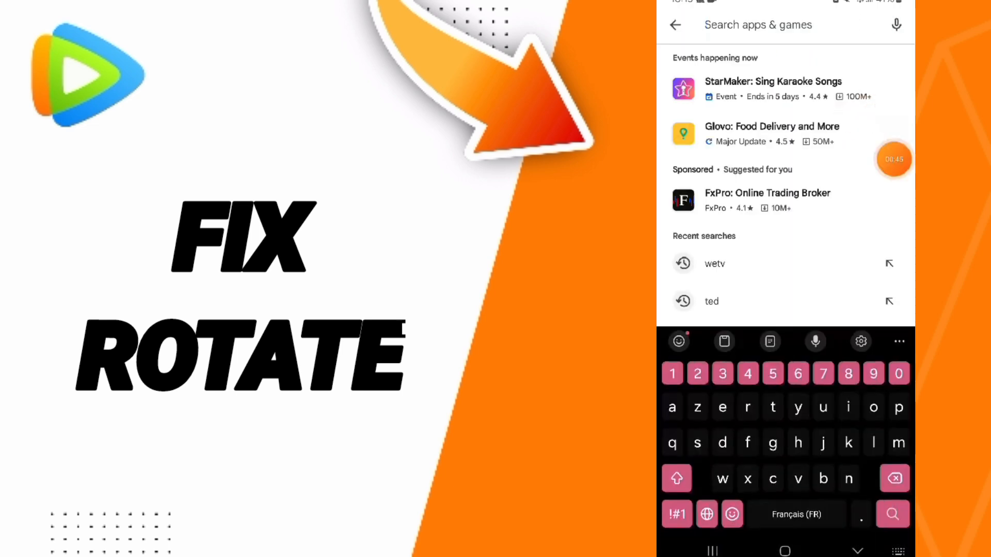